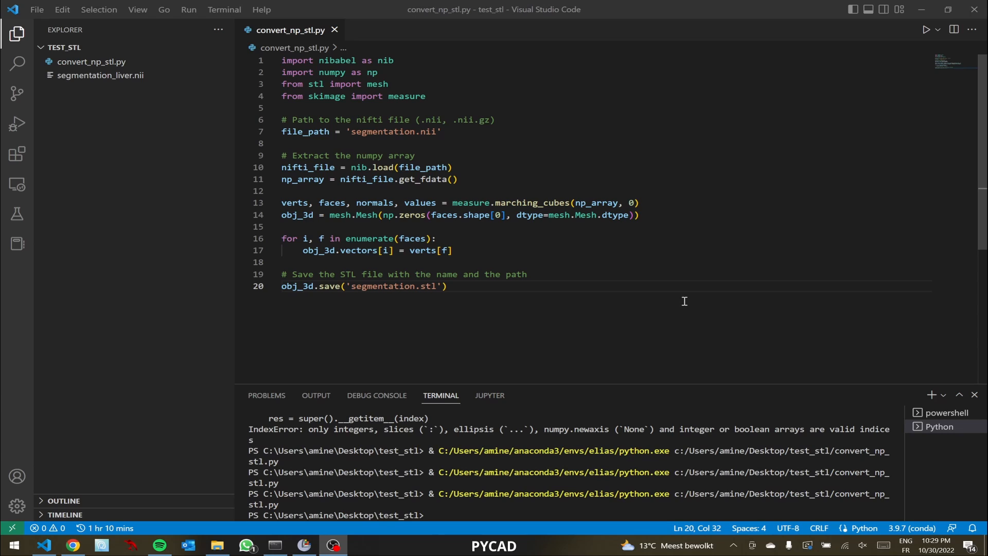
{"action": "mouse_move", "coordinate": [457, 177]}
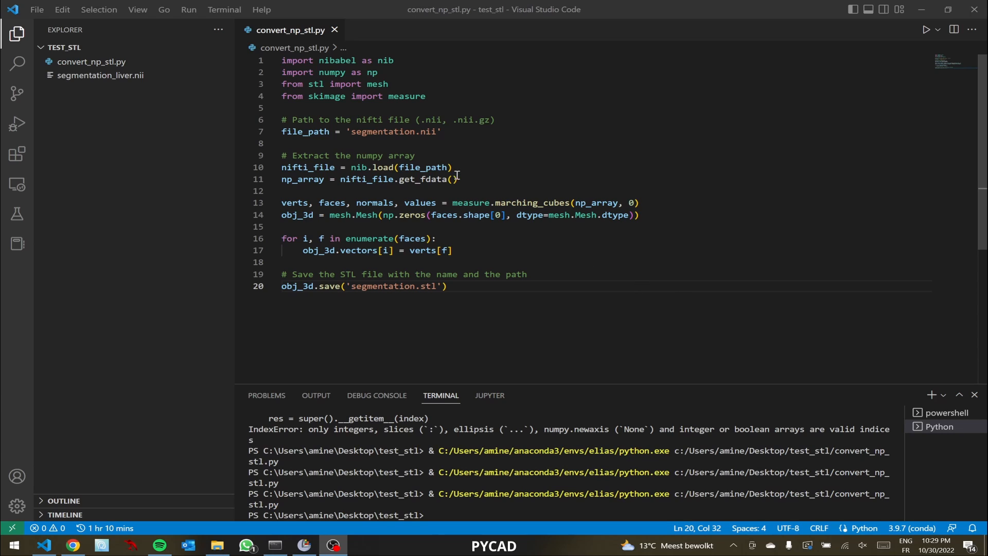
{"action": "mouse_move", "coordinate": [470, 189]}
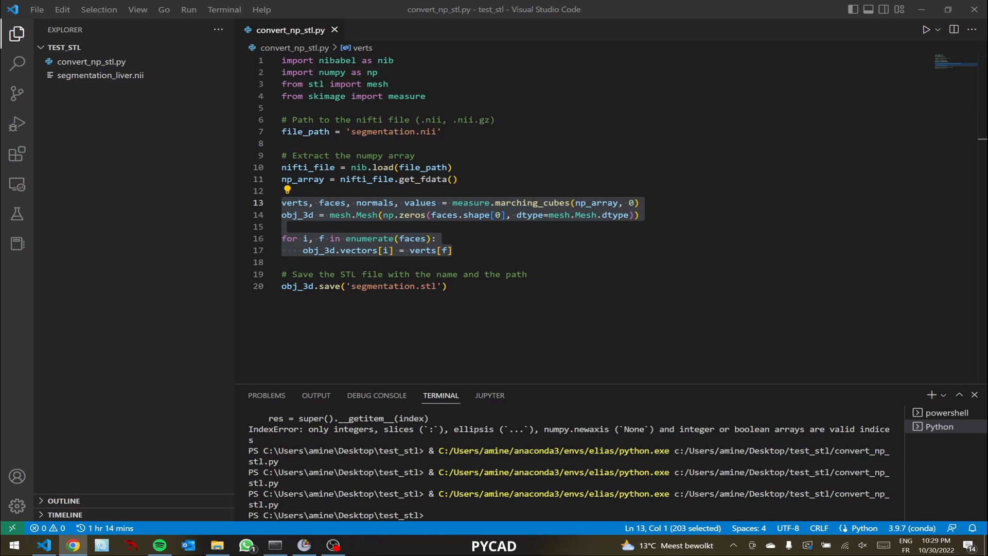
{"action": "mouse_move", "coordinate": [444, 250]}
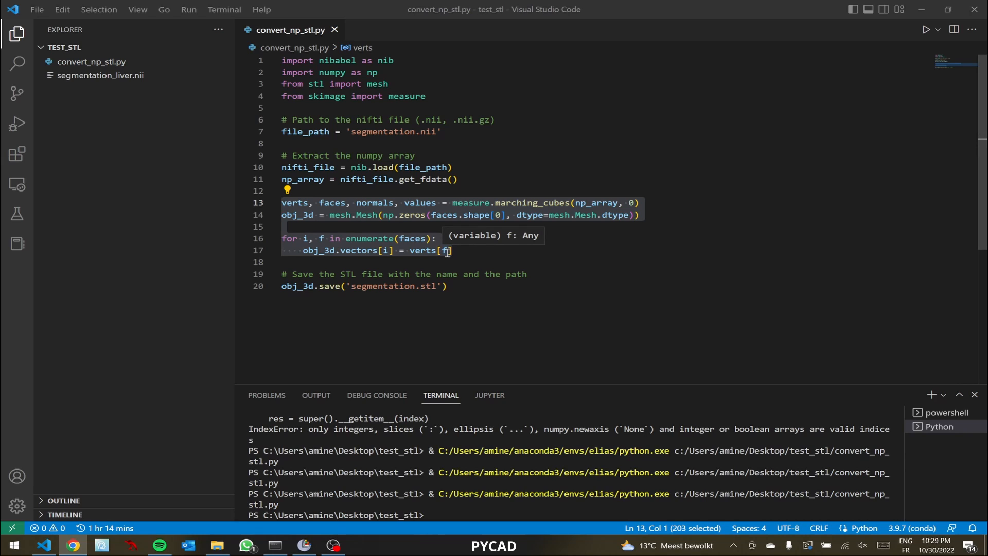
{"action": "mouse_move", "coordinate": [499, 253]}
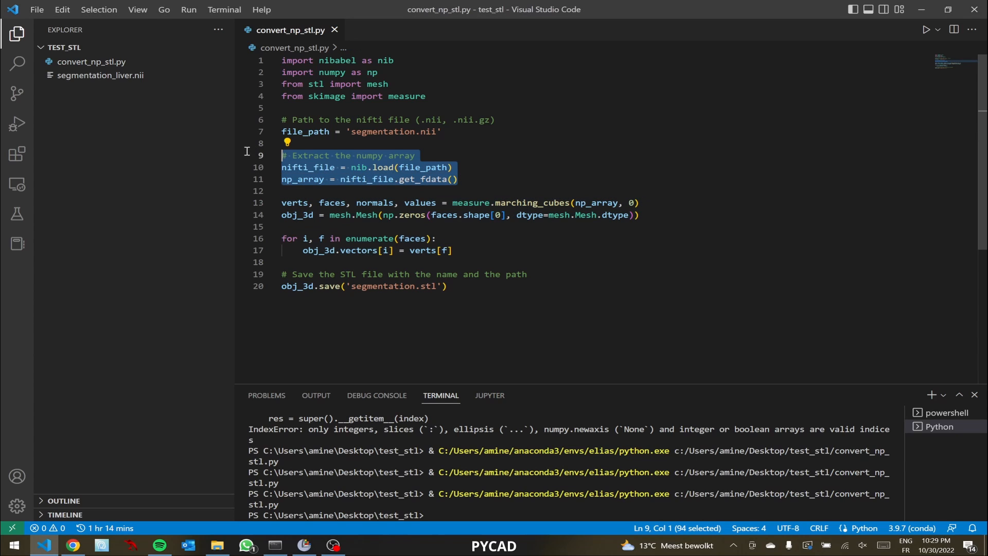
- Review the load, get_fdata, marching cubes and mesh-filling lines in the script
{"action": "left_click", "coordinate": [473, 250]}
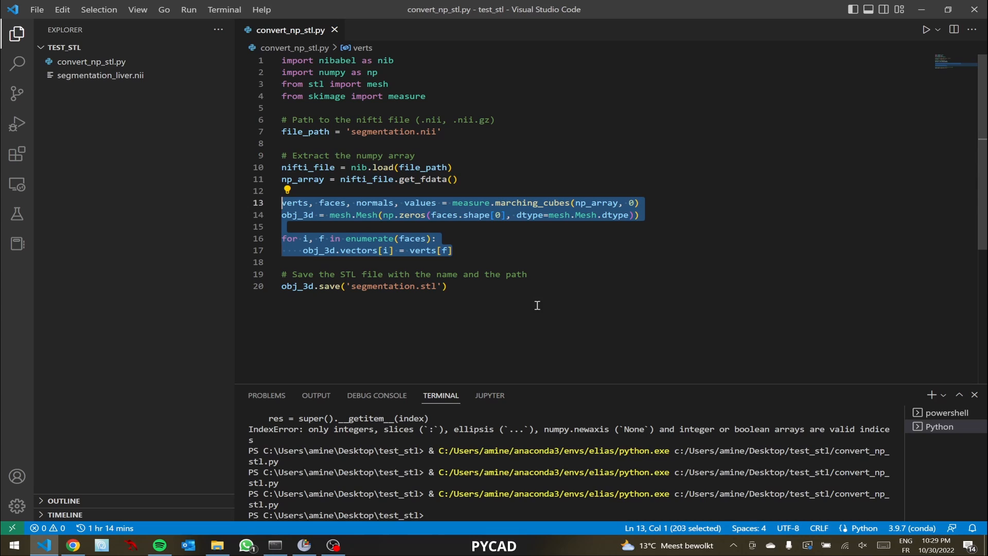
{"action": "mouse_move", "coordinate": [354, 250]}
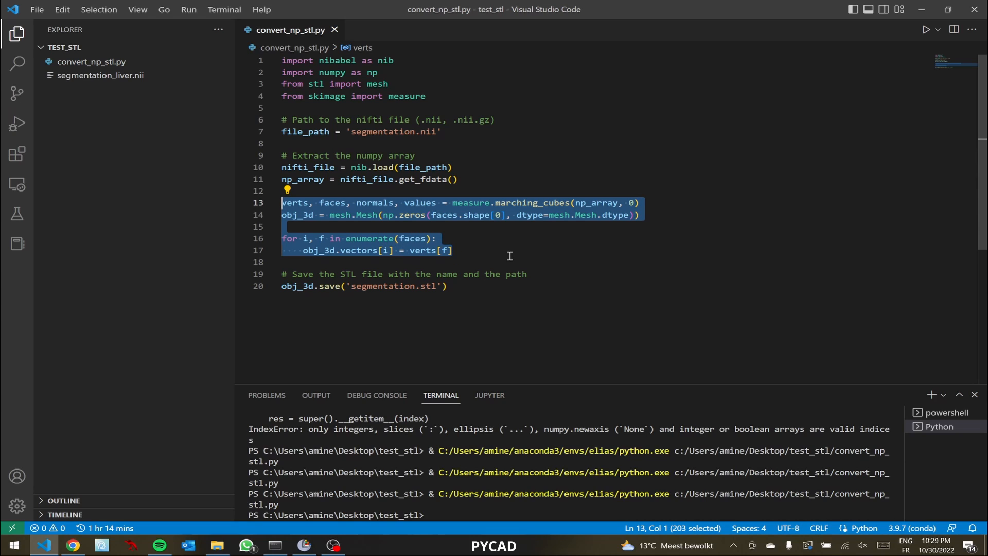
{"action": "left_click", "coordinate": [444, 131]}
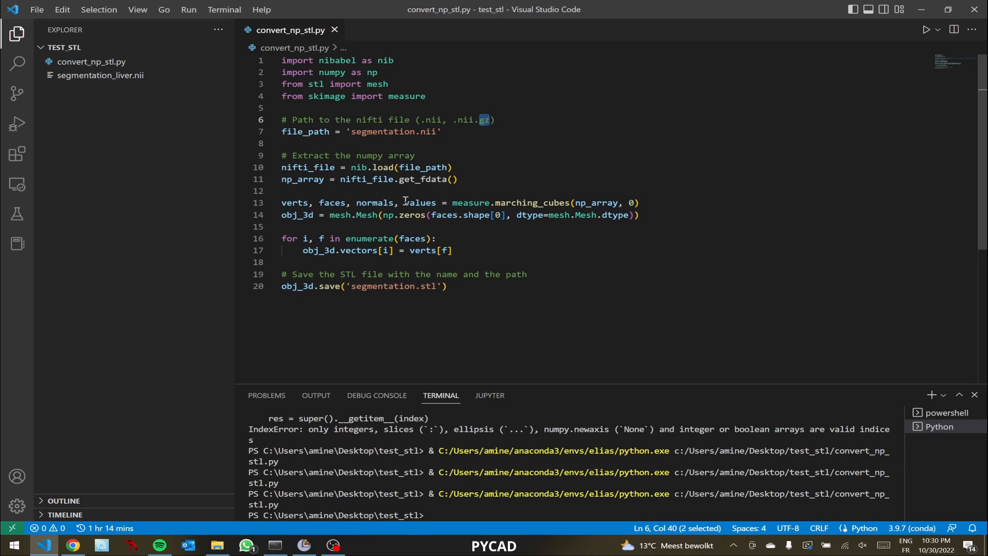
{"action": "mouse_move", "coordinate": [402, 196]}
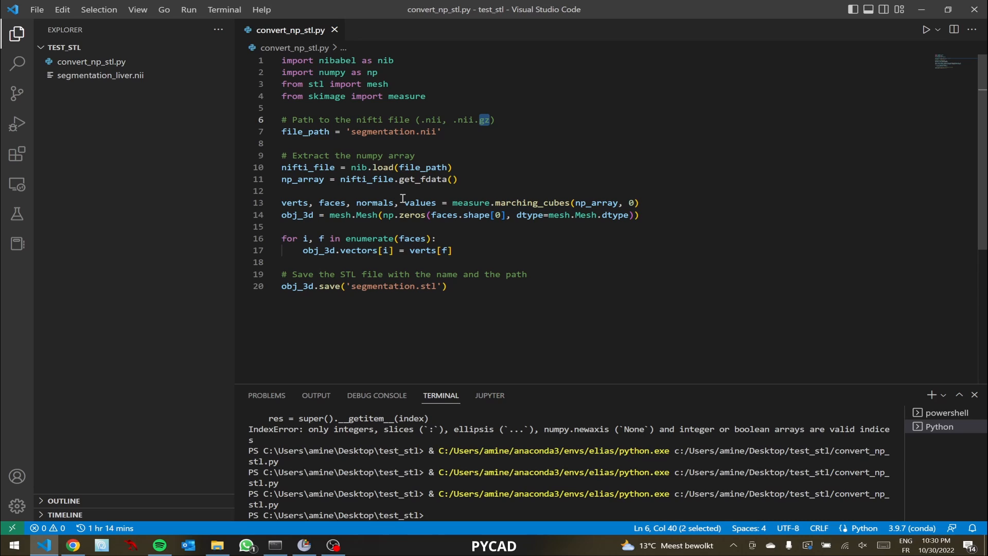
{"action": "double_click", "coordinate": [385, 167]}
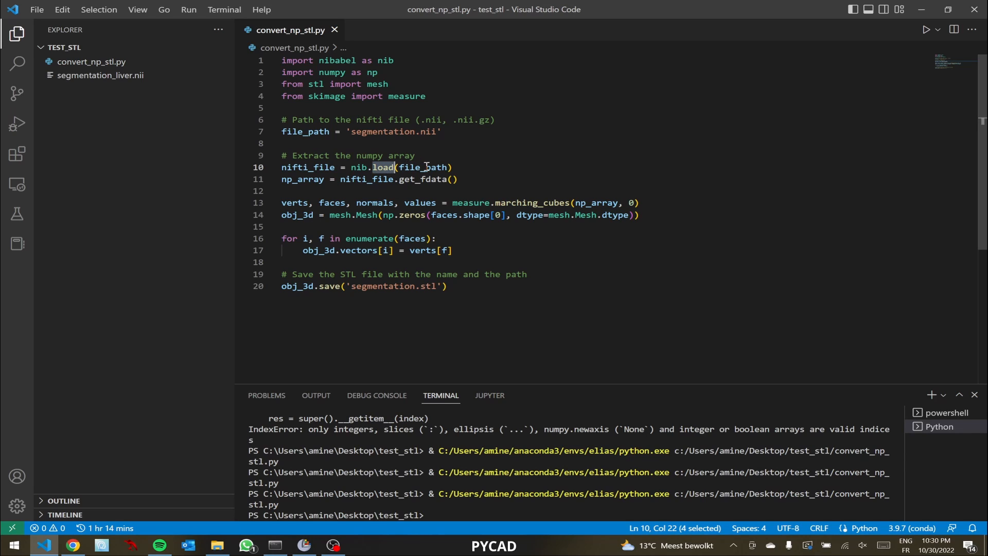
{"action": "double_click", "coordinate": [421, 167]}
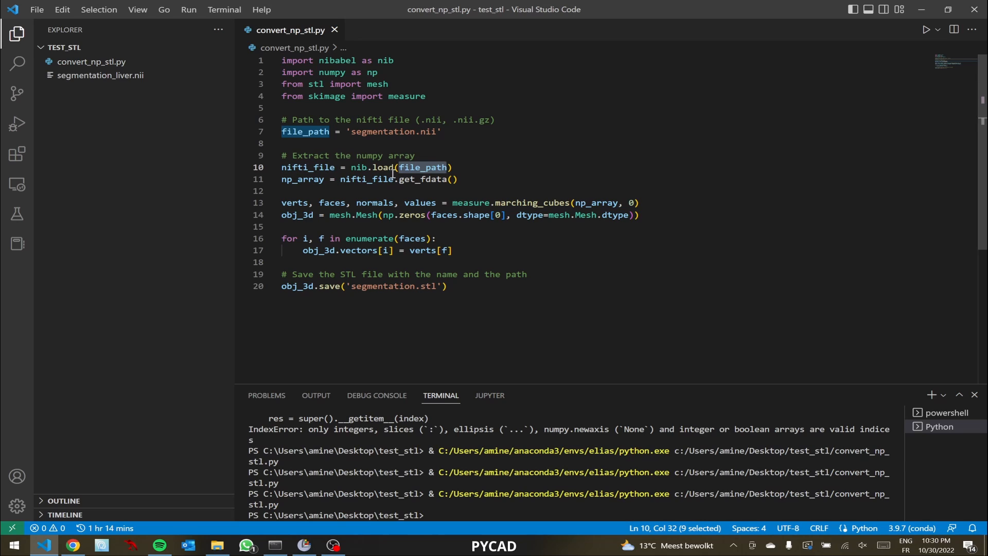
{"action": "double_click", "coordinate": [405, 179]}
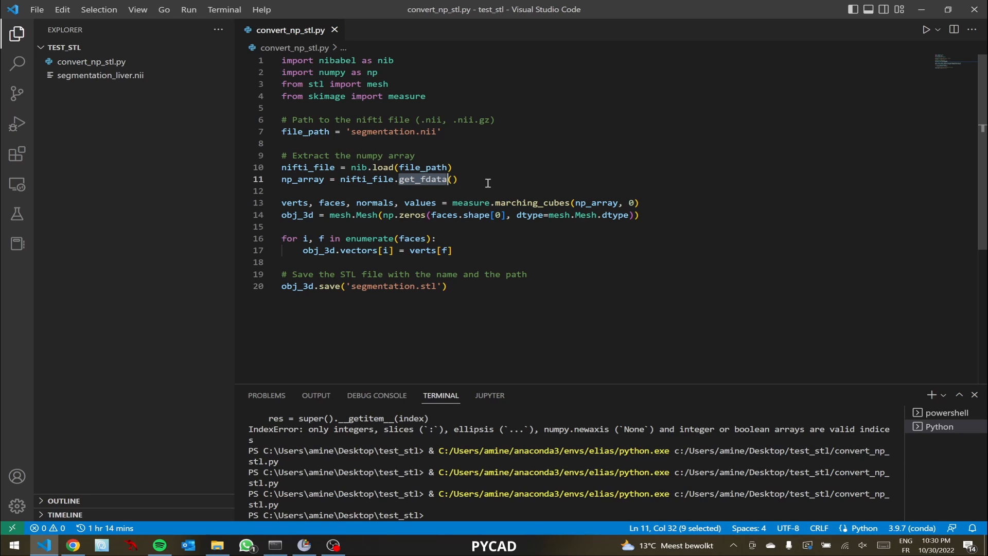
{"action": "mouse_move", "coordinate": [389, 193]}
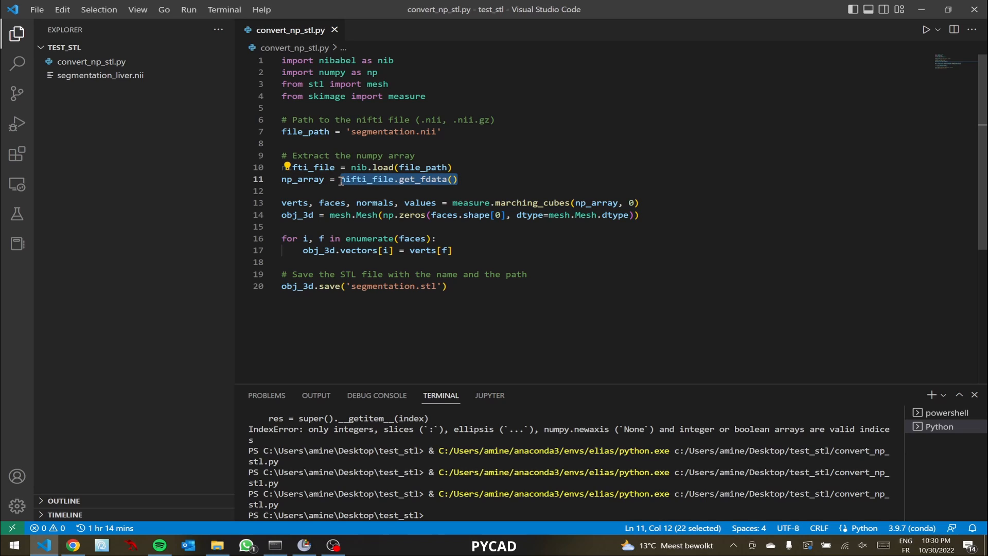
{"action": "mouse_move", "coordinate": [486, 183]}
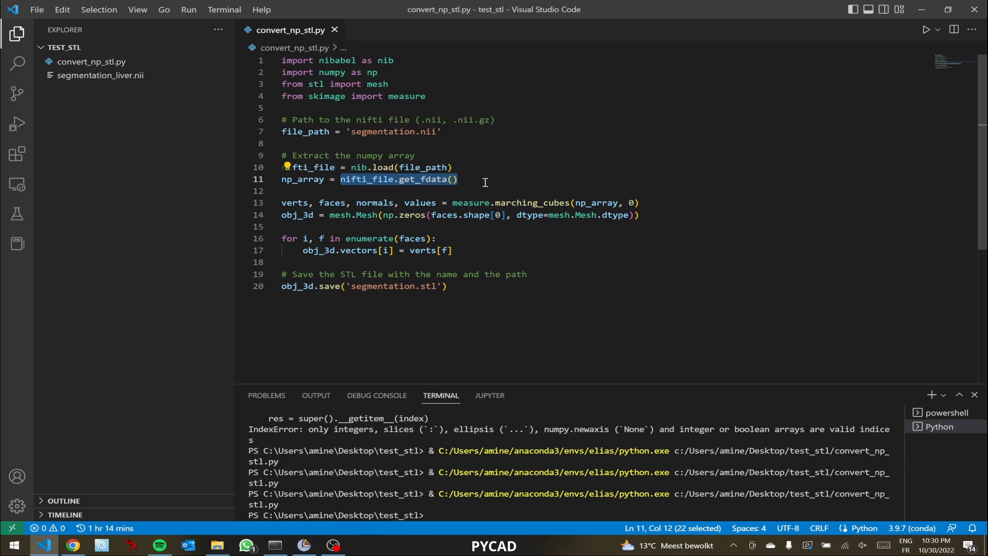
{"action": "mouse_move", "coordinate": [333, 179]}
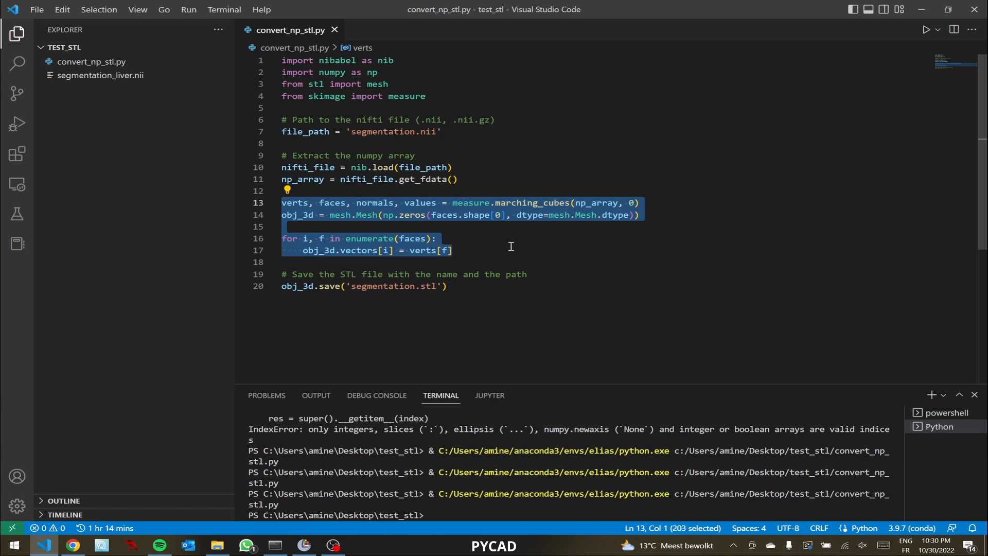
{"action": "mouse_move", "coordinate": [512, 208]}
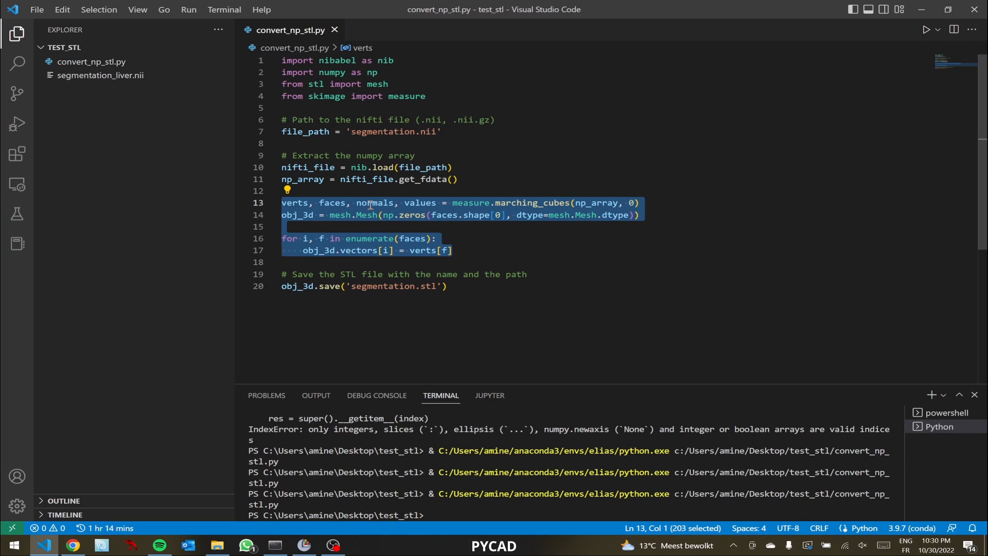
{"action": "mouse_move", "coordinate": [463, 225]}
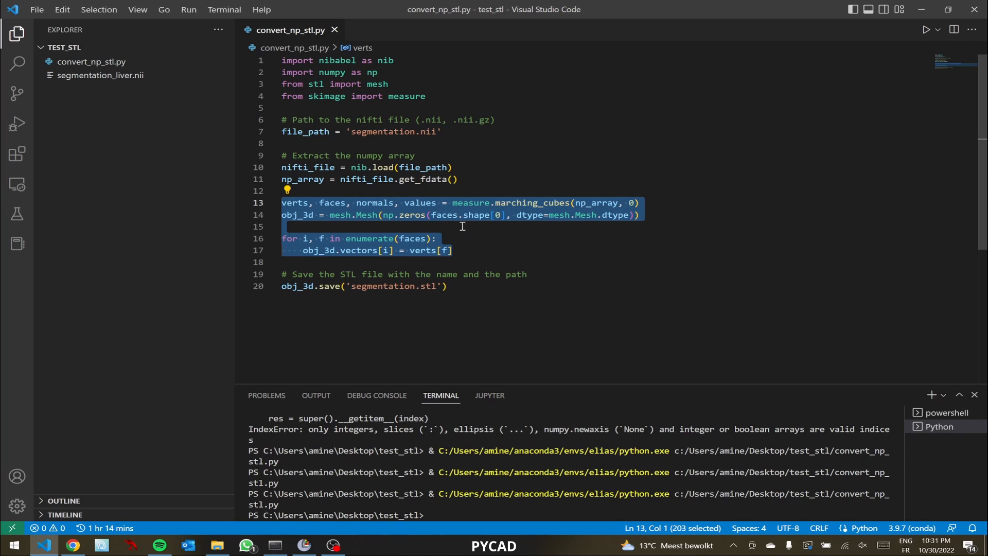
{"action": "mouse_move", "coordinate": [471, 201]}
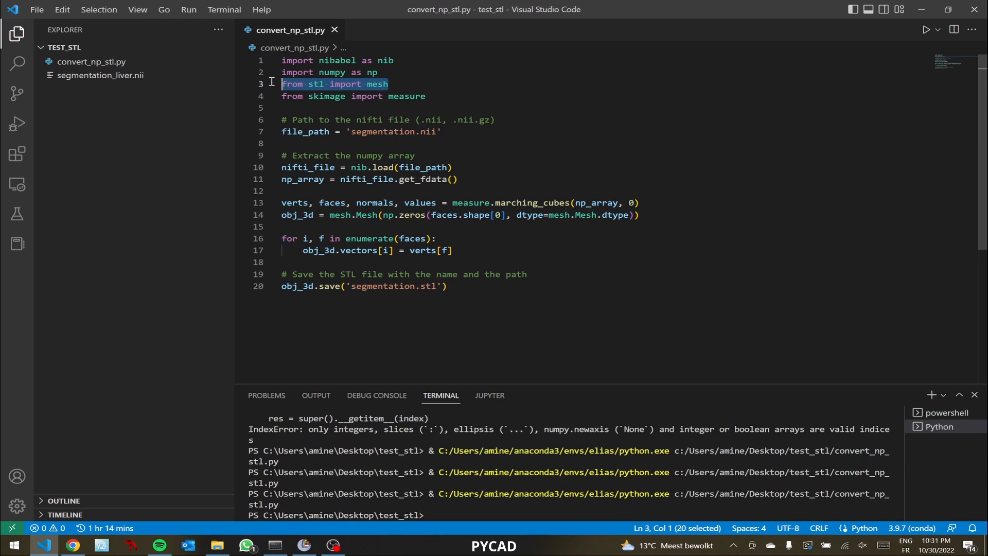
{"action": "mouse_move", "coordinate": [329, 96]}
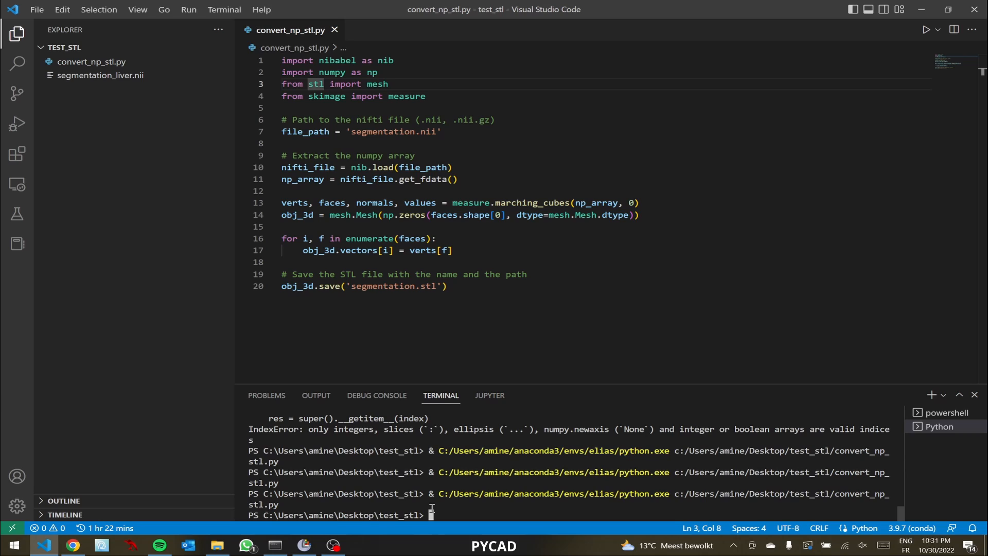
- Enter 'pip install numpy-stl' in the integrated terminal
{"action": "type", "text": "pip"}
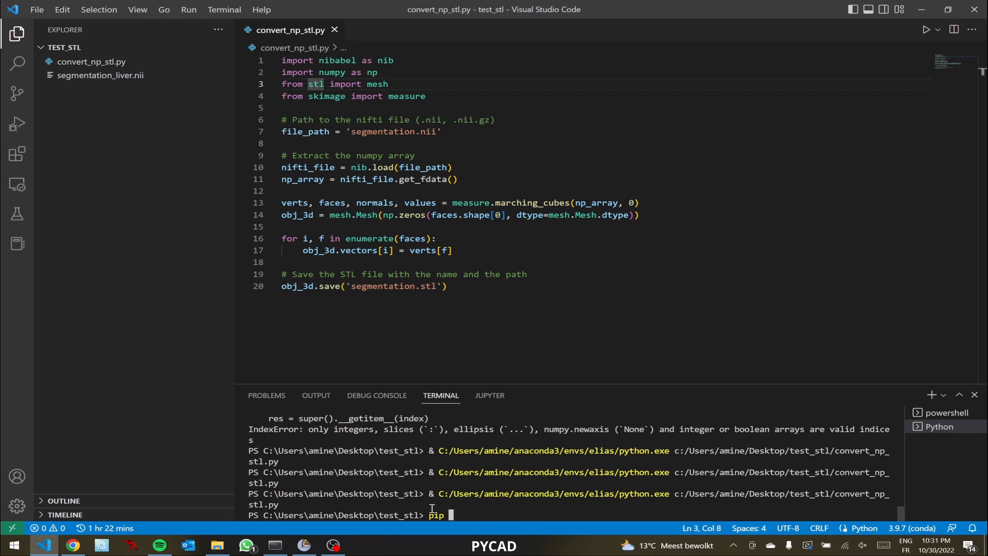
{"action": "type", "text": "install stl"}
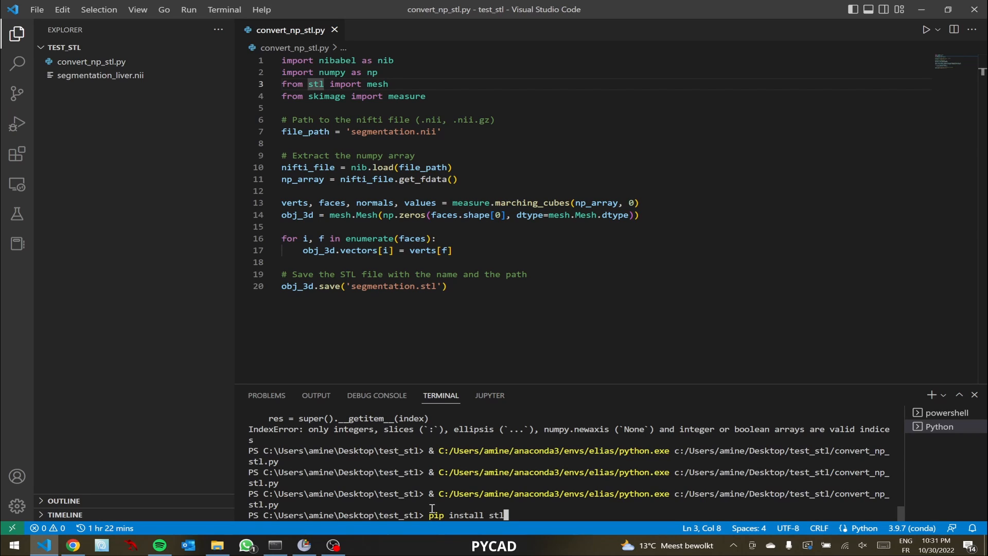
{"action": "key", "text": "BackSpace"}
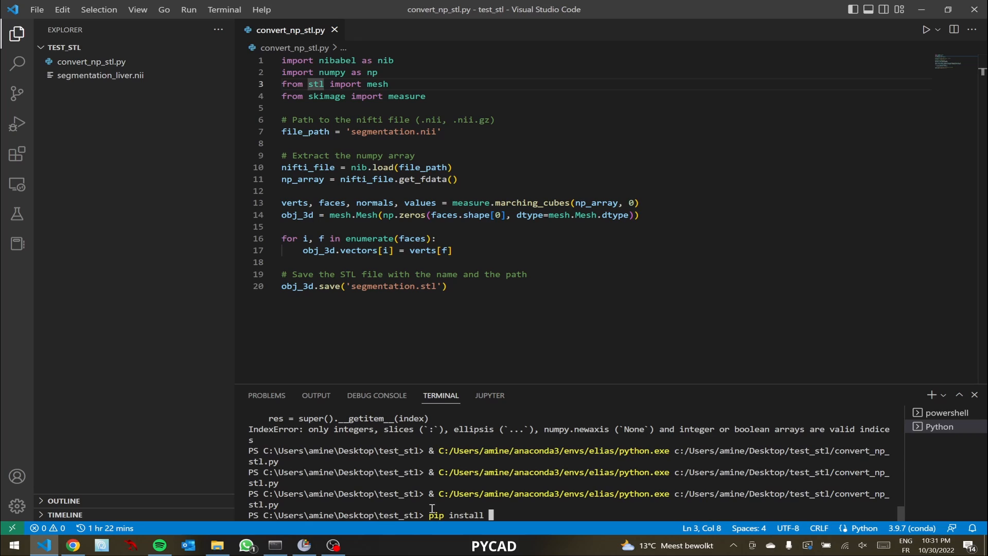
{"action": "type", "text": "numpy-"}
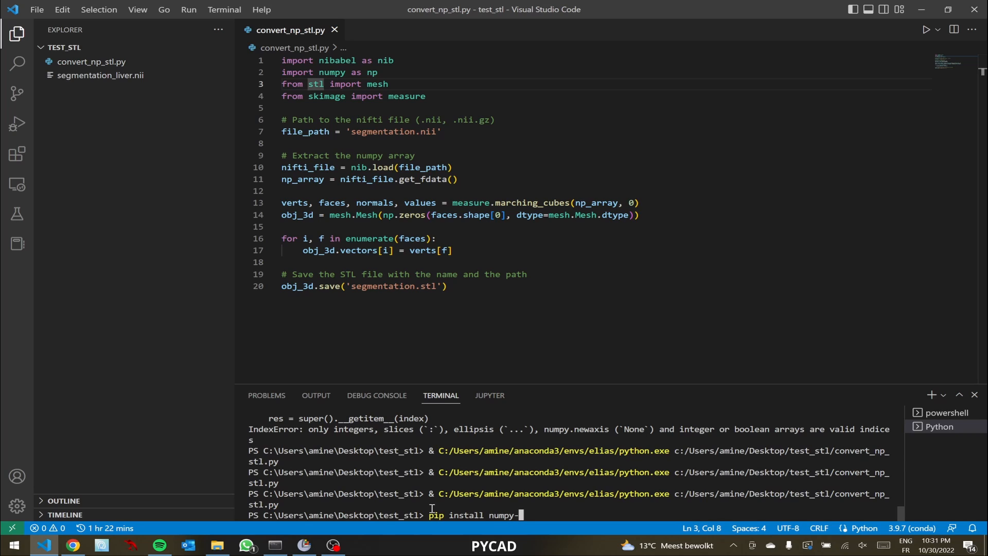
{"action": "type", "text": "sl"}
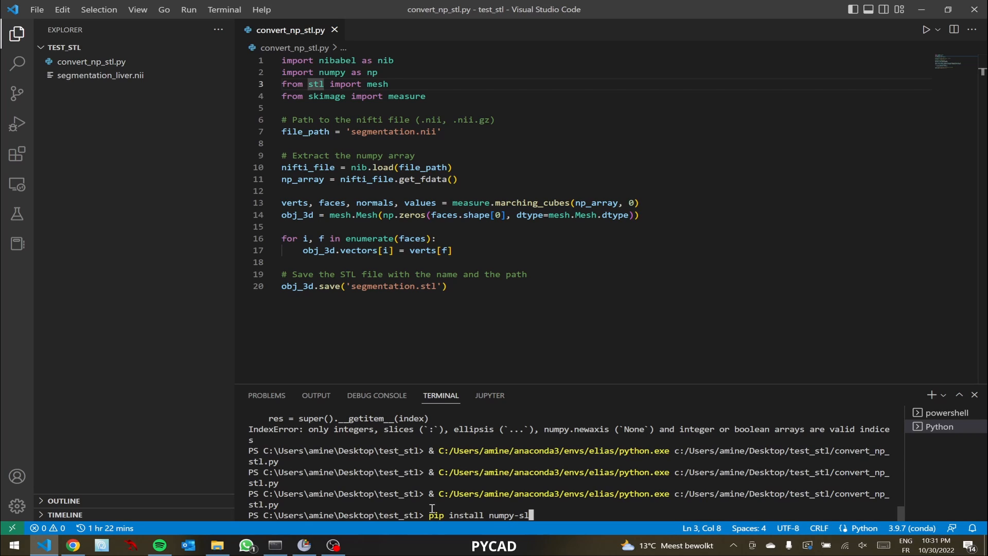
{"action": "type", "text": "l"}
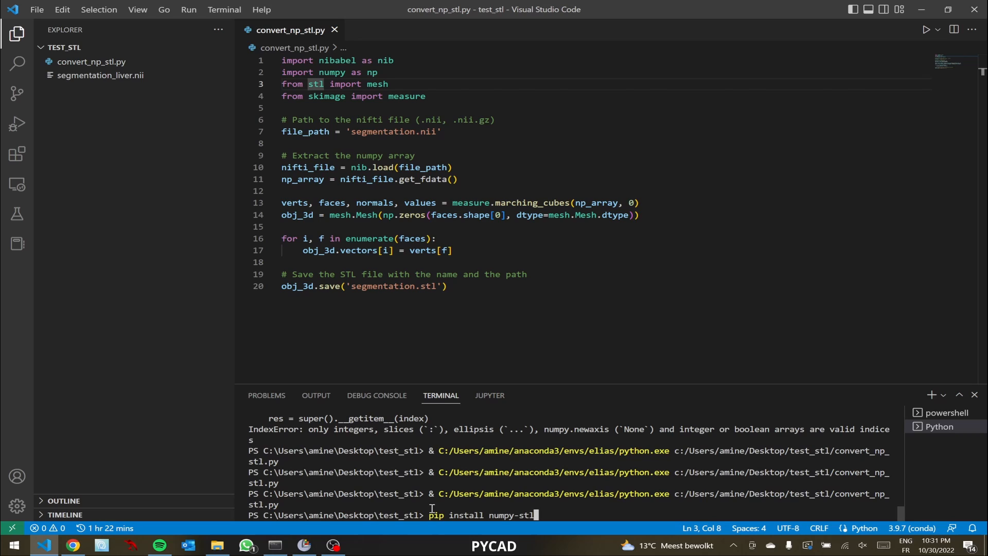
{"action": "key", "text": "Backspace"}
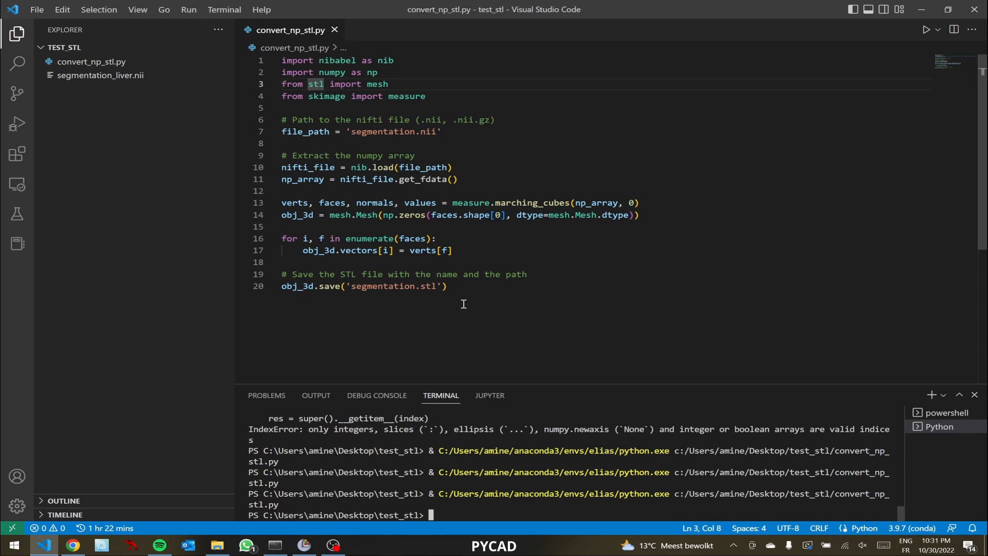
{"action": "mouse_move", "coordinate": [466, 298]}
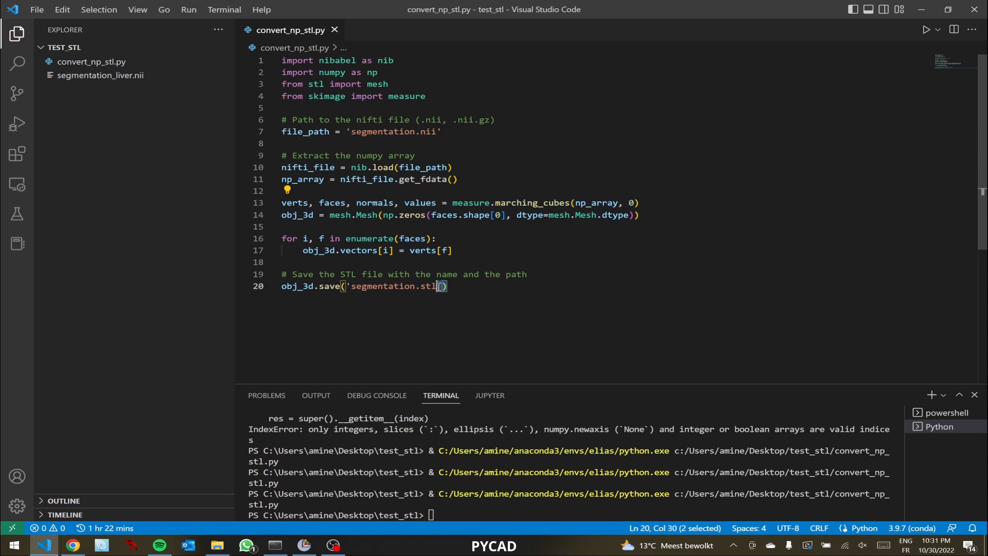
{"action": "left_click", "coordinate": [416, 274]}
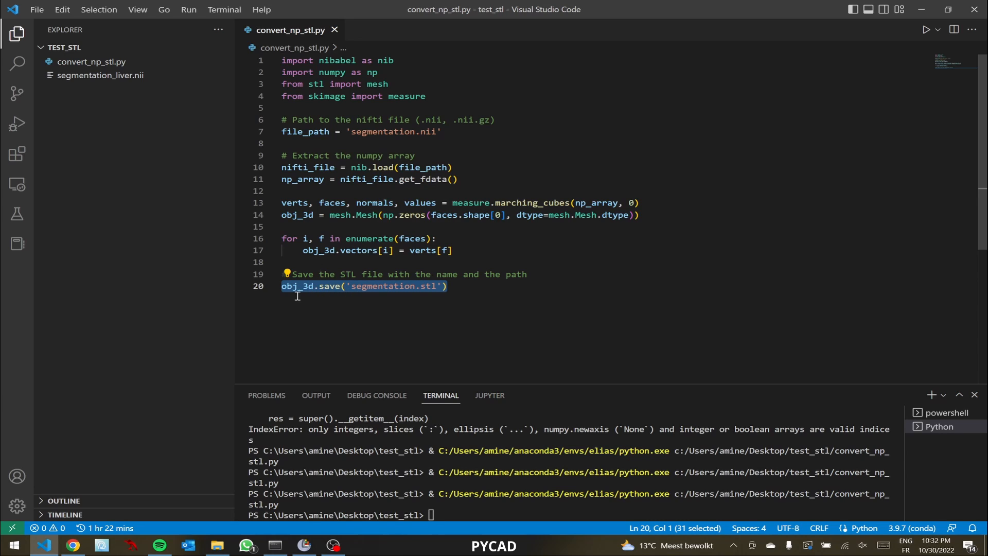
{"action": "mouse_move", "coordinate": [336, 292]}
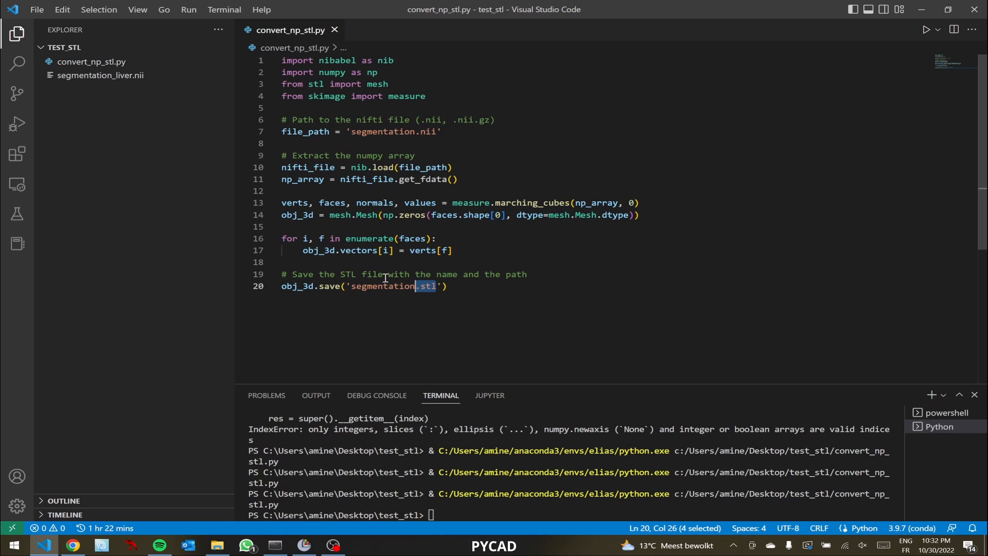
{"action": "mouse_move", "coordinate": [416, 191]}
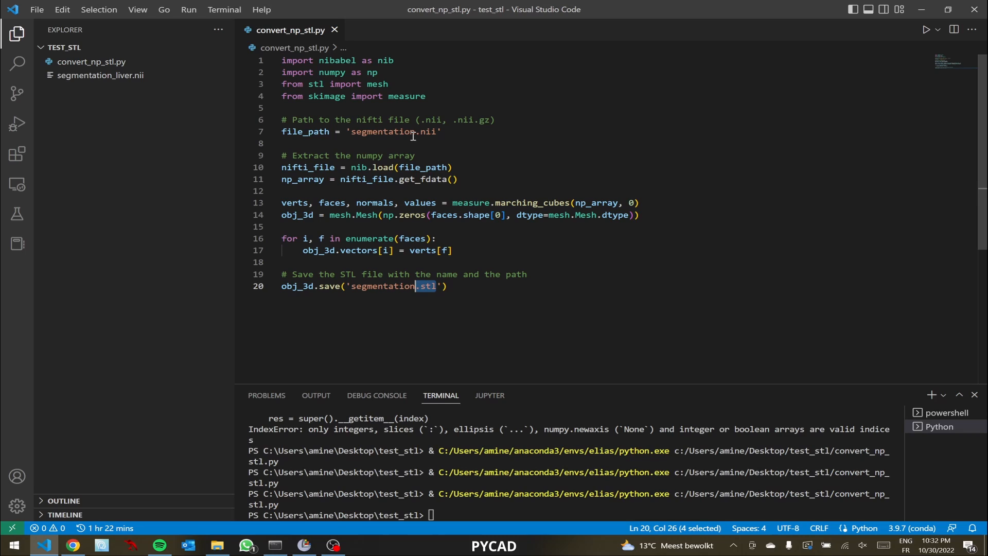
- Change the input path to segmentation_liver.nii and run, producing segmentation.stl
{"action": "left_click", "coordinate": [416, 132]}
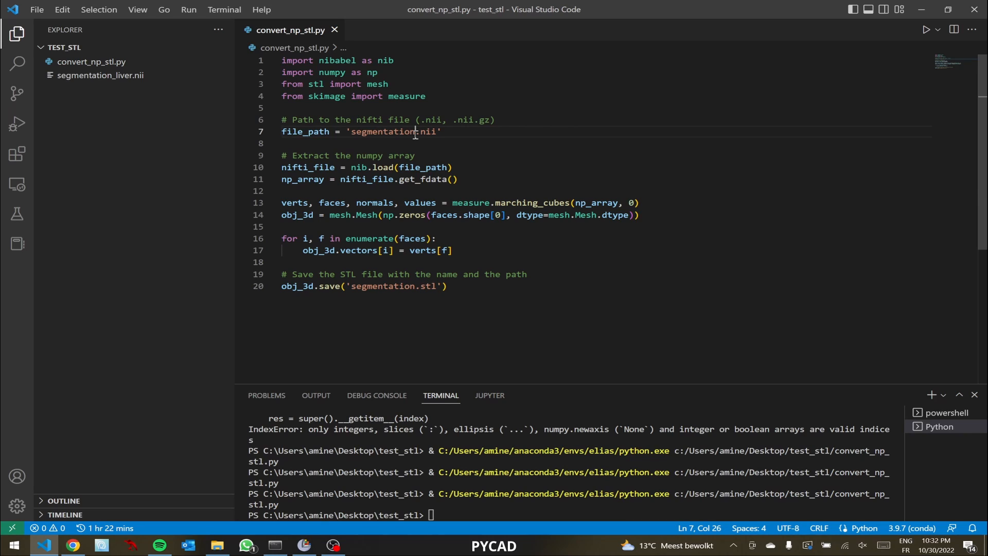
{"action": "type", "text": "_liver"}
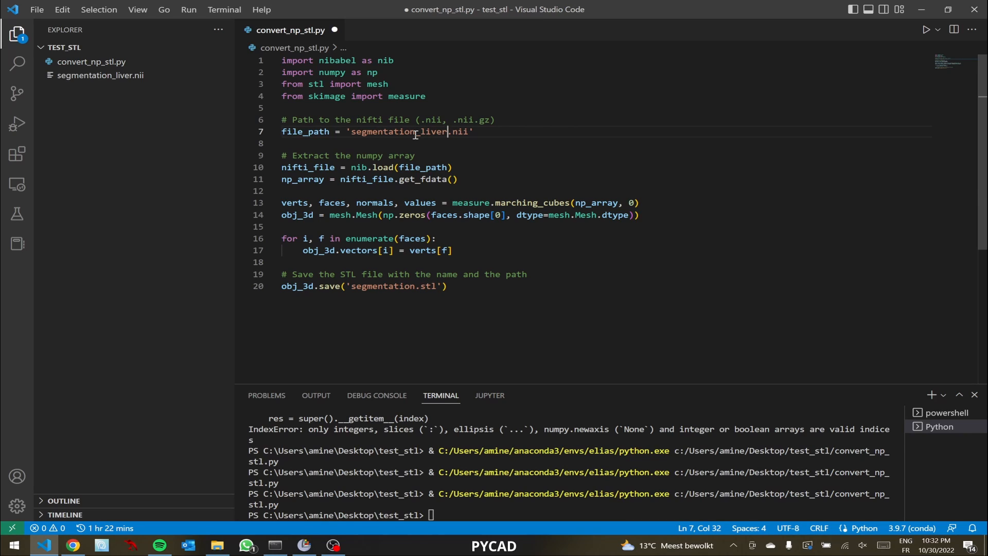
{"action": "mouse_move", "coordinate": [909, 36]}
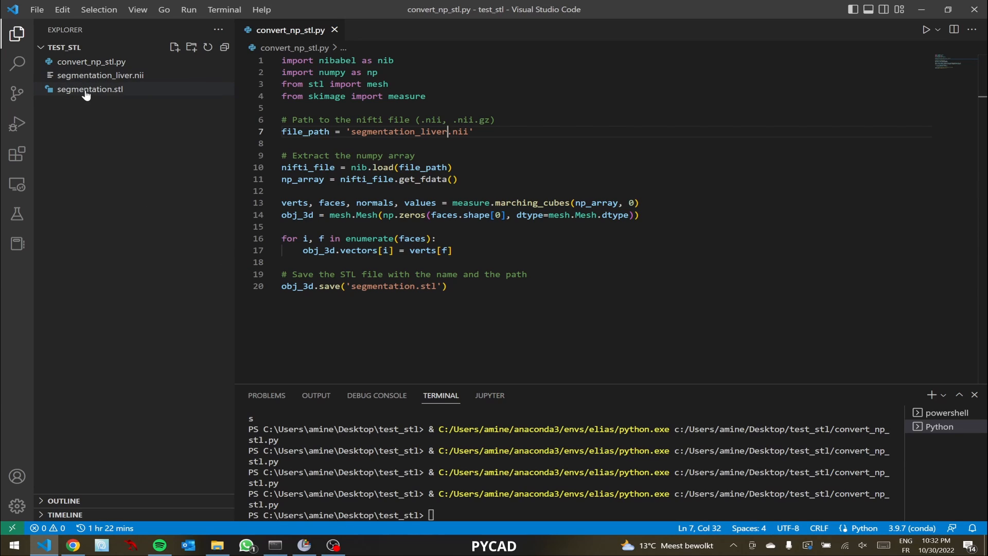
{"action": "double_click", "coordinate": [89, 88]}
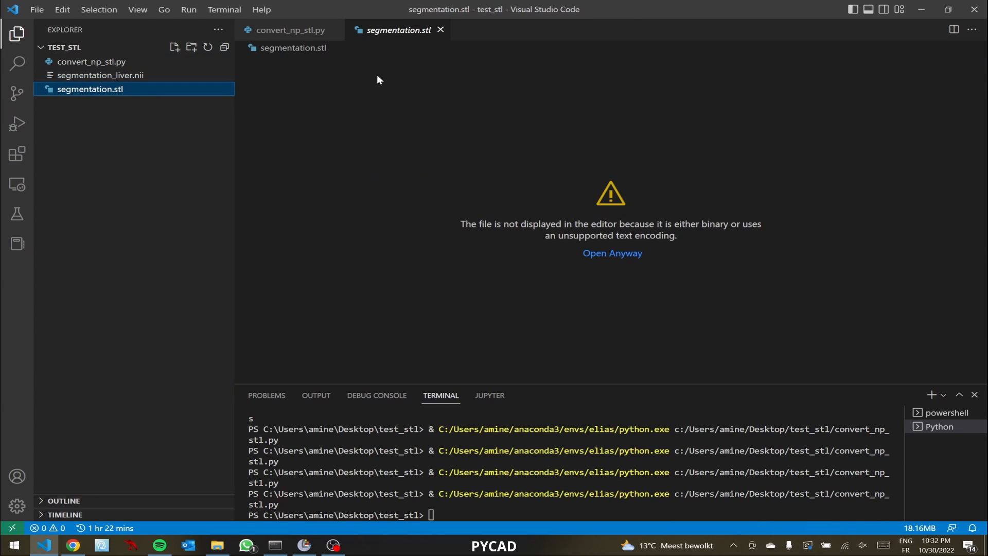
{"action": "mouse_move", "coordinate": [860, 250]}
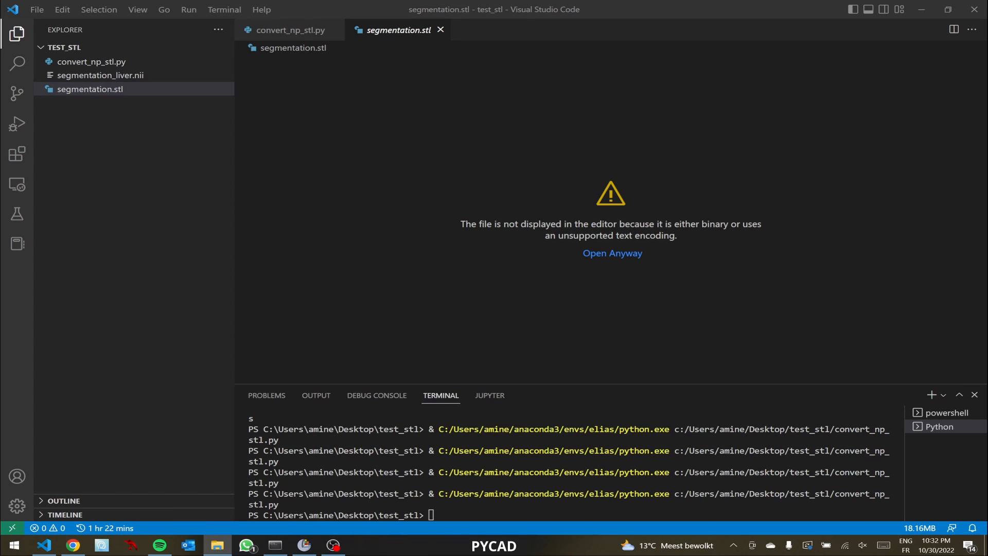
- Bring up the test_stl project folder in File Explorer
{"action": "left_click", "coordinate": [218, 546]}
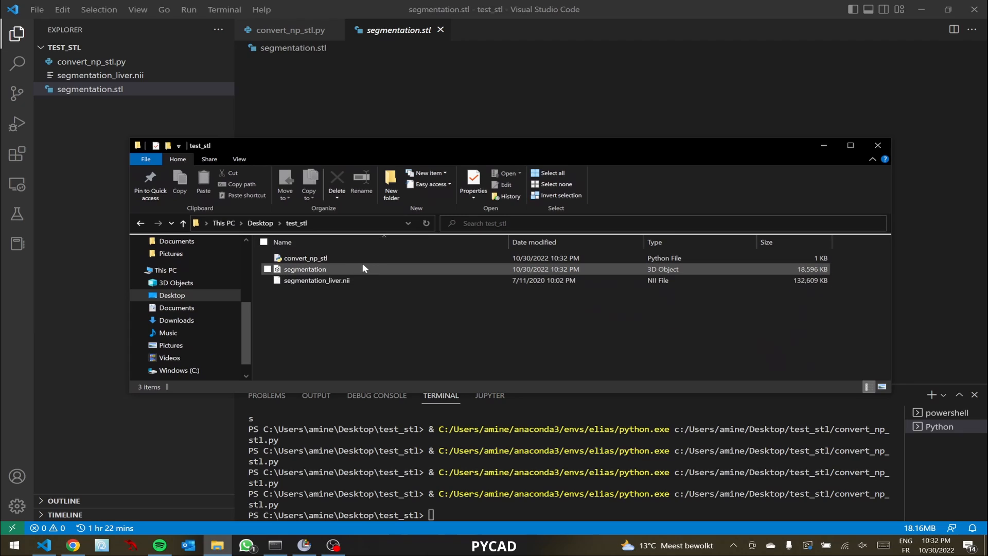
{"action": "mouse_move", "coordinate": [304, 272]}
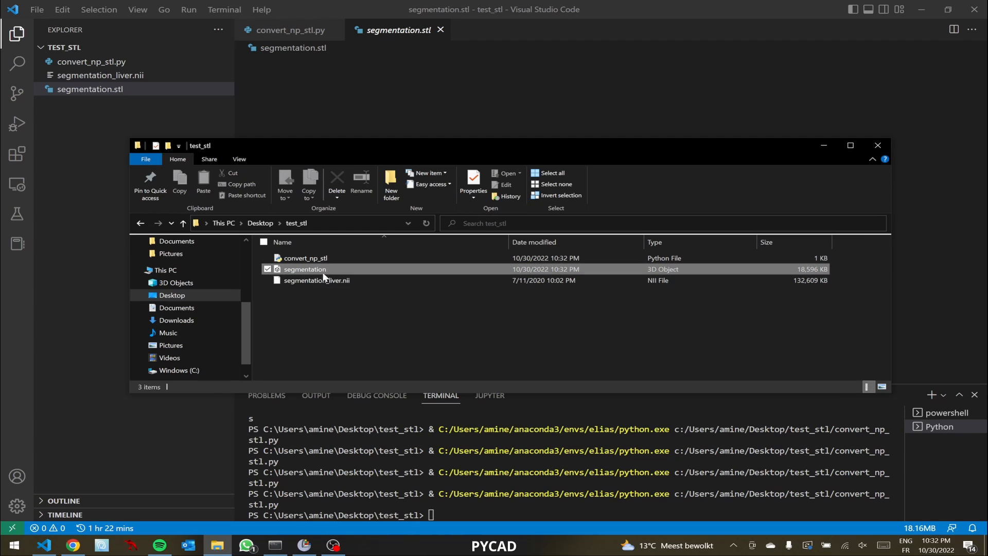
- Launch the segmentation 3D Object in 3D Viewer
{"action": "double_click", "coordinate": [305, 270]}
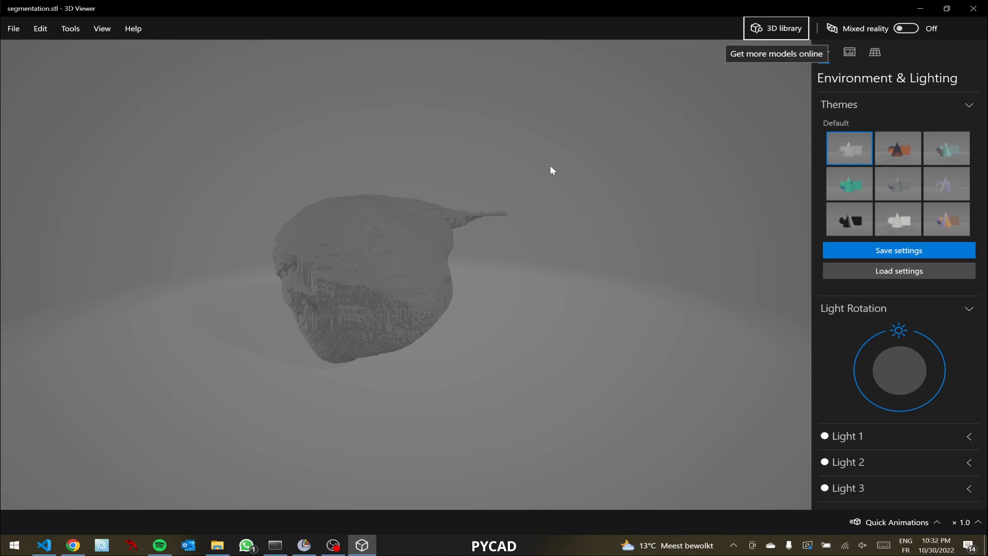
- Orbit the liver mesh and switch its lighting to the grey-blue theme
{"action": "left_click_drag", "start_coordinate": [551, 169], "coordinate": [377, 243]}
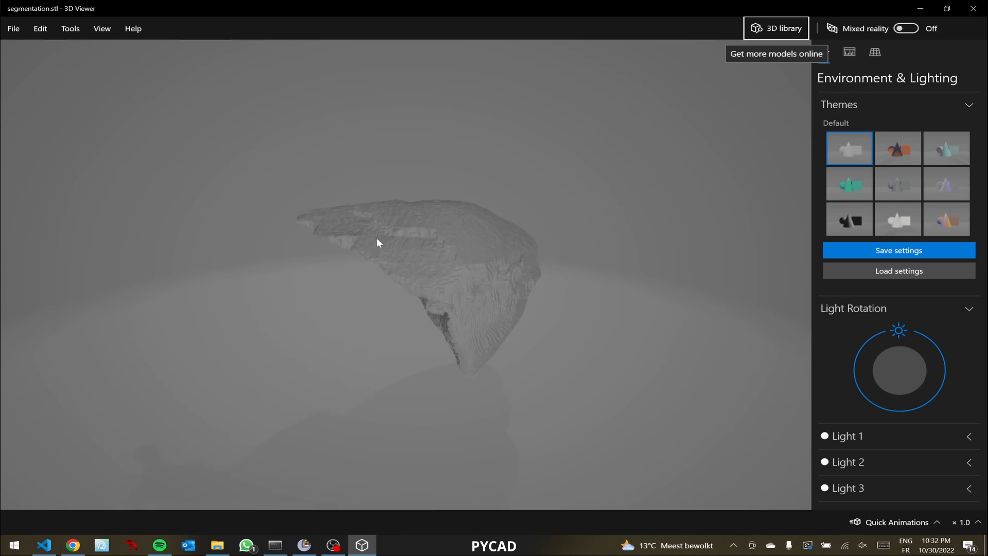
{"action": "left_click_drag", "start_coordinate": [377, 243], "coordinate": [511, 249]}
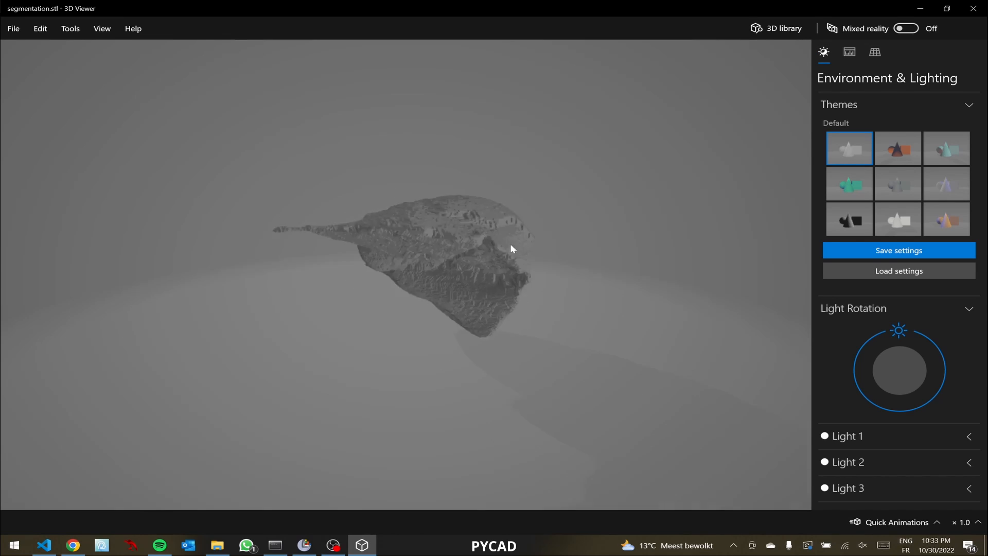
{"action": "left_click_drag", "start_coordinate": [510, 248], "coordinate": [426, 251]}
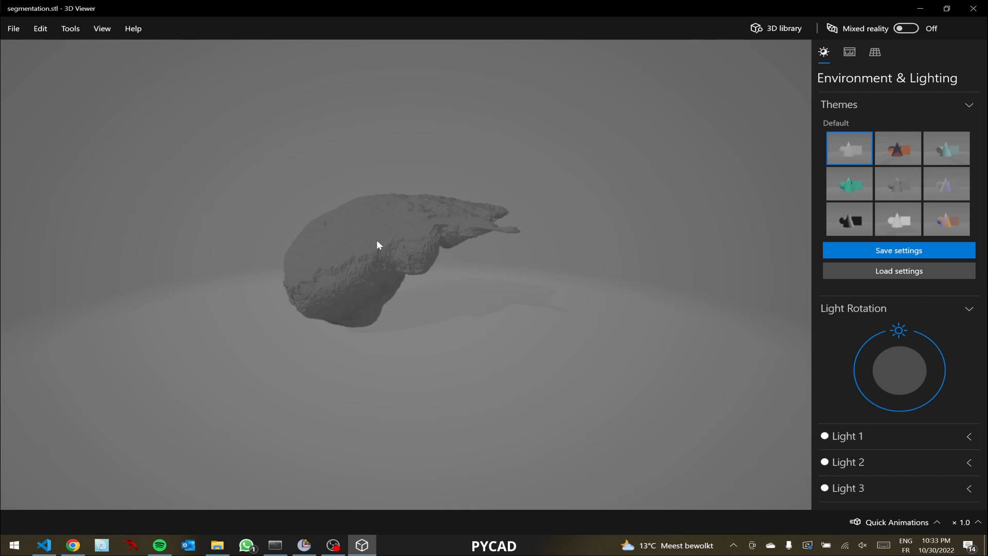
{"action": "left_click", "coordinate": [898, 148]}
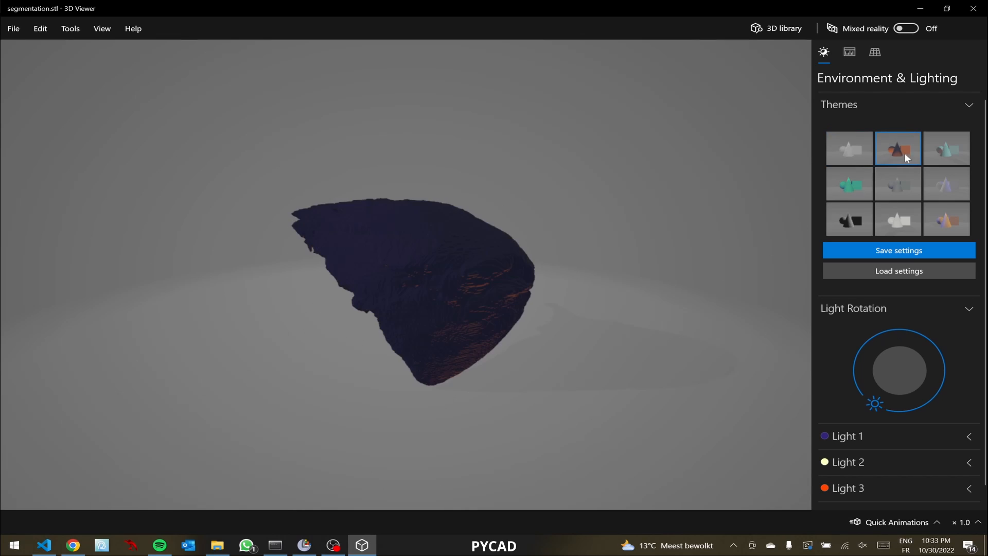
{"action": "left_click", "coordinate": [897, 184]}
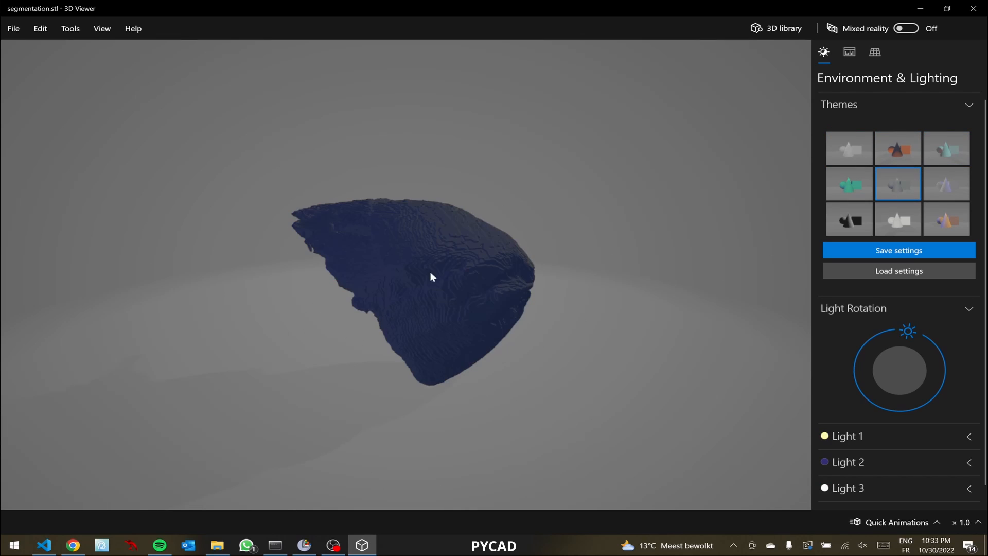
{"action": "left_click_drag", "start_coordinate": [432, 277], "coordinate": [465, 282]}
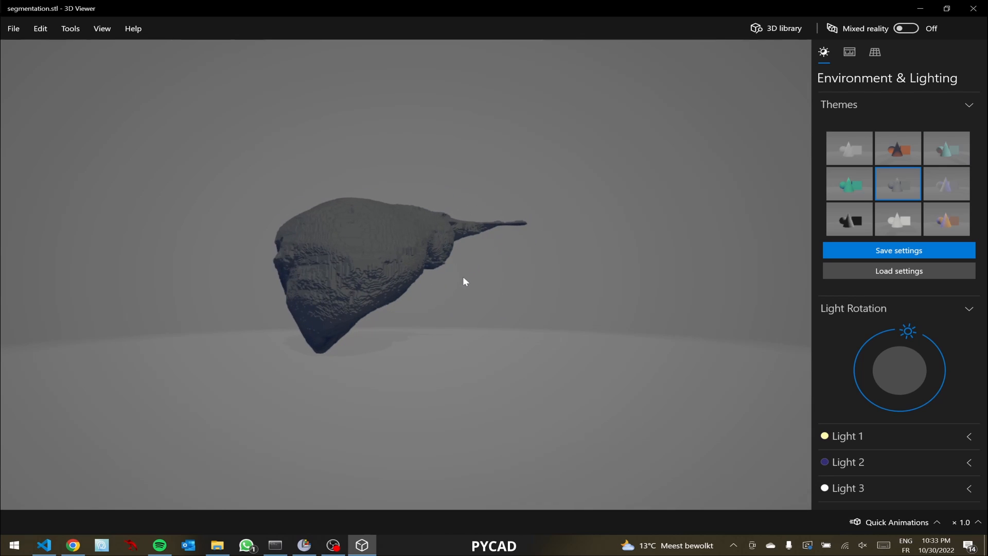